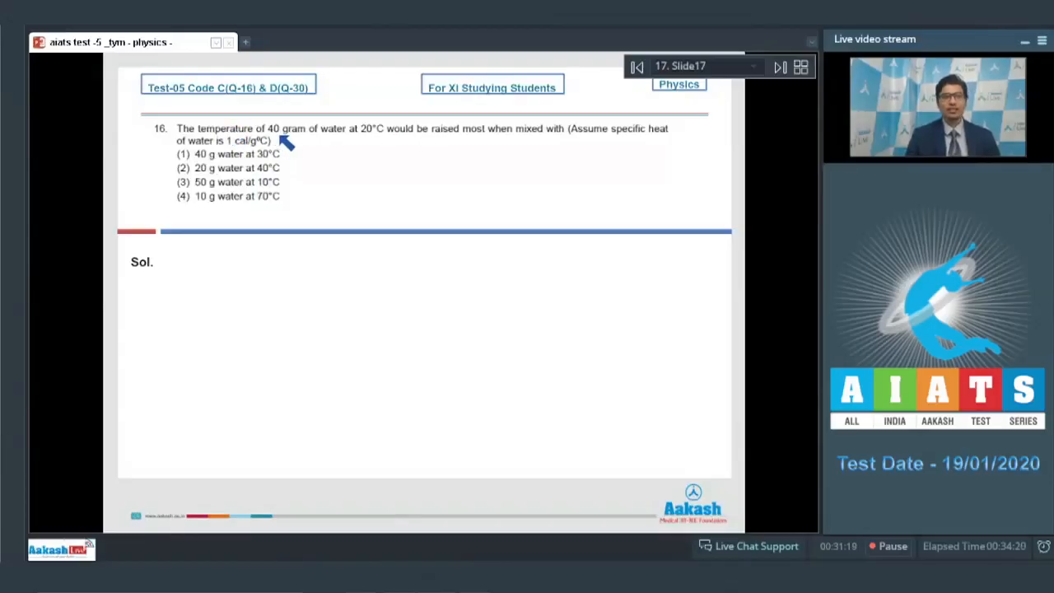
pyautogui.moveTo(350, 141)
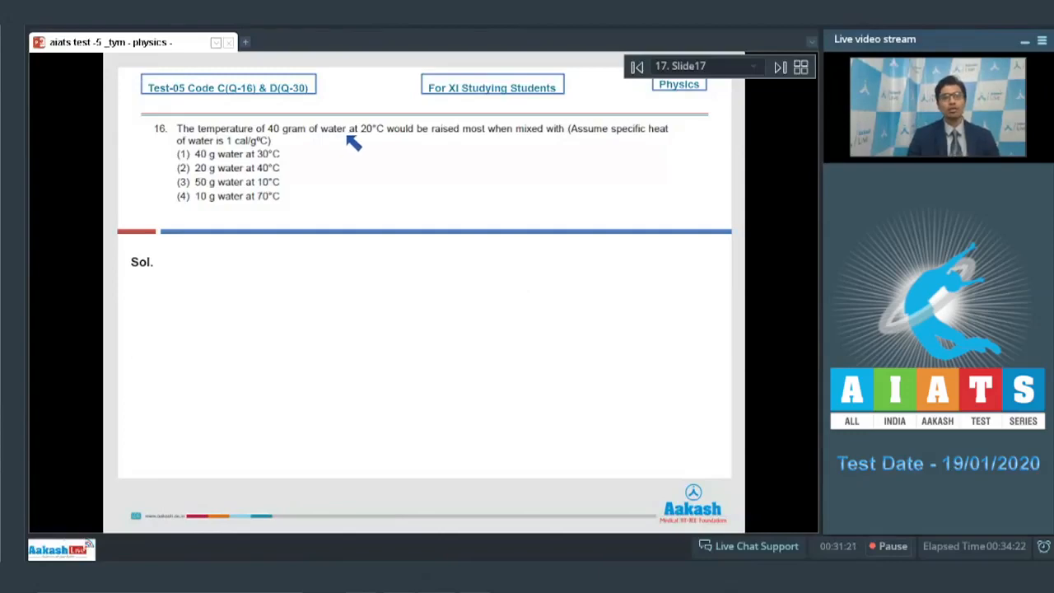
pyautogui.moveTo(484, 147)
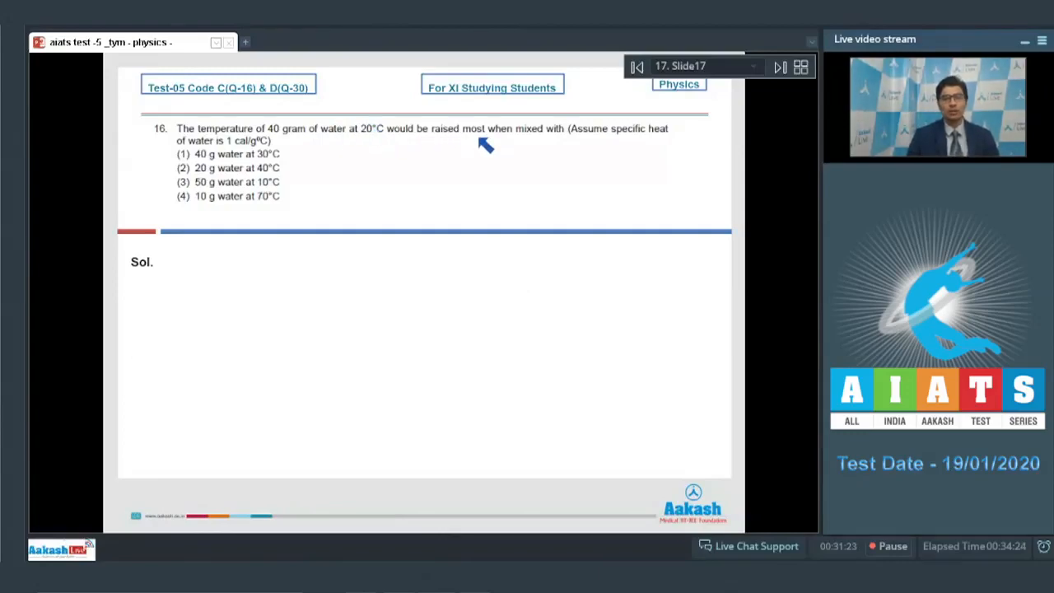
pyautogui.moveTo(616, 140)
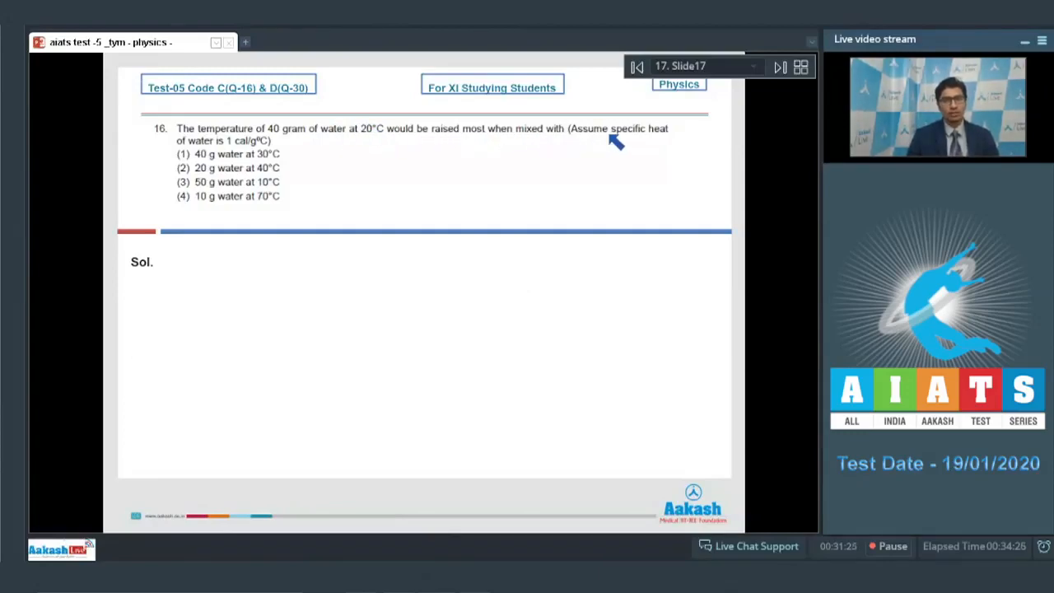
pyautogui.moveTo(251, 144)
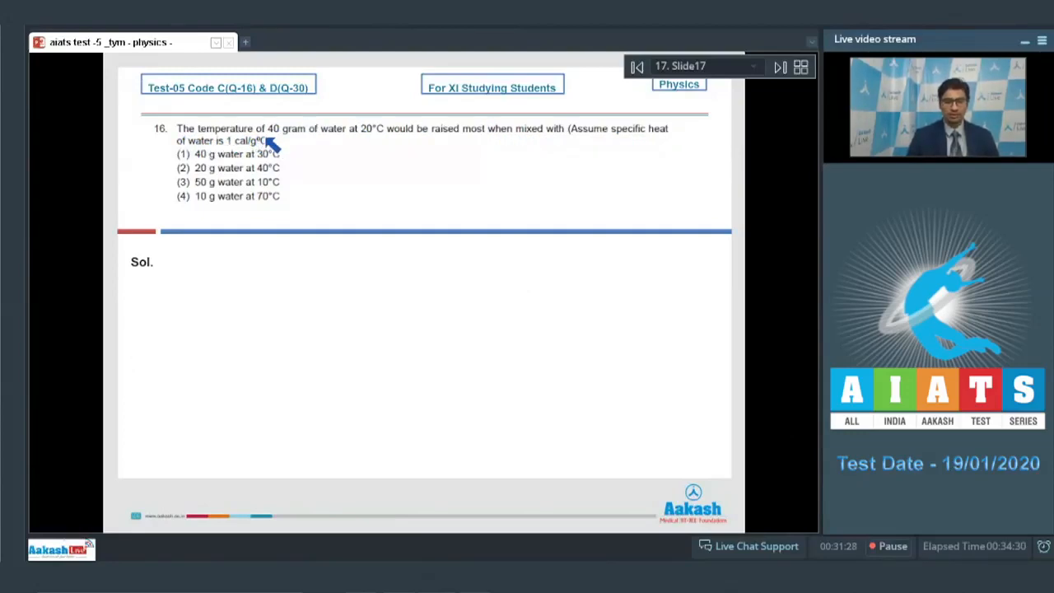
pyautogui.moveTo(458, 205)
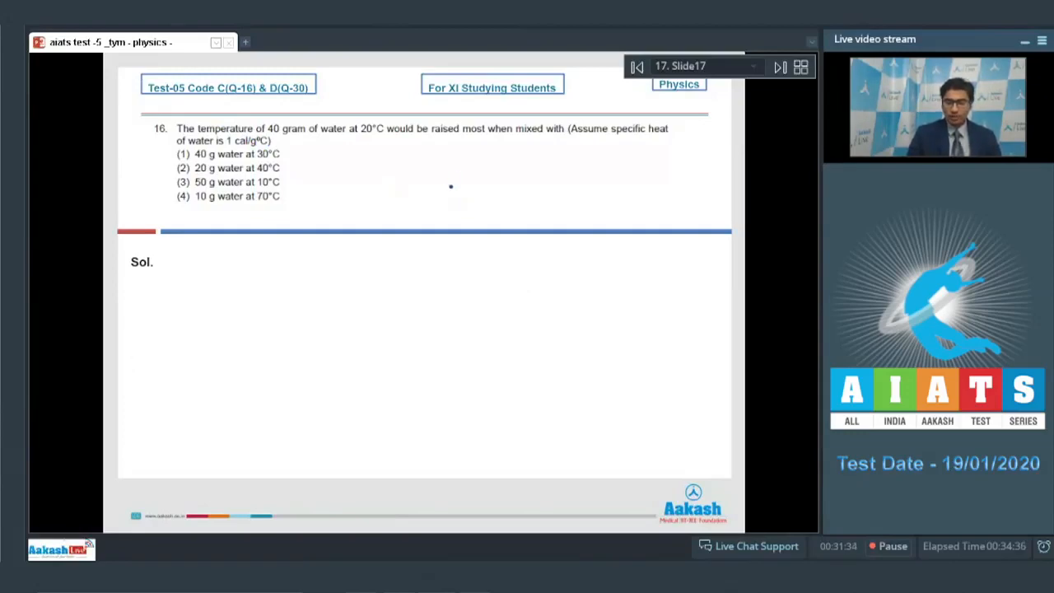
# Write the calorimetry heat balance for question 16 giving θ = (800 + mθ₀)/(40 + m) and tick option 4.
pyautogui.moveTo(444, 185); pyautogui.dragTo(465, 177)
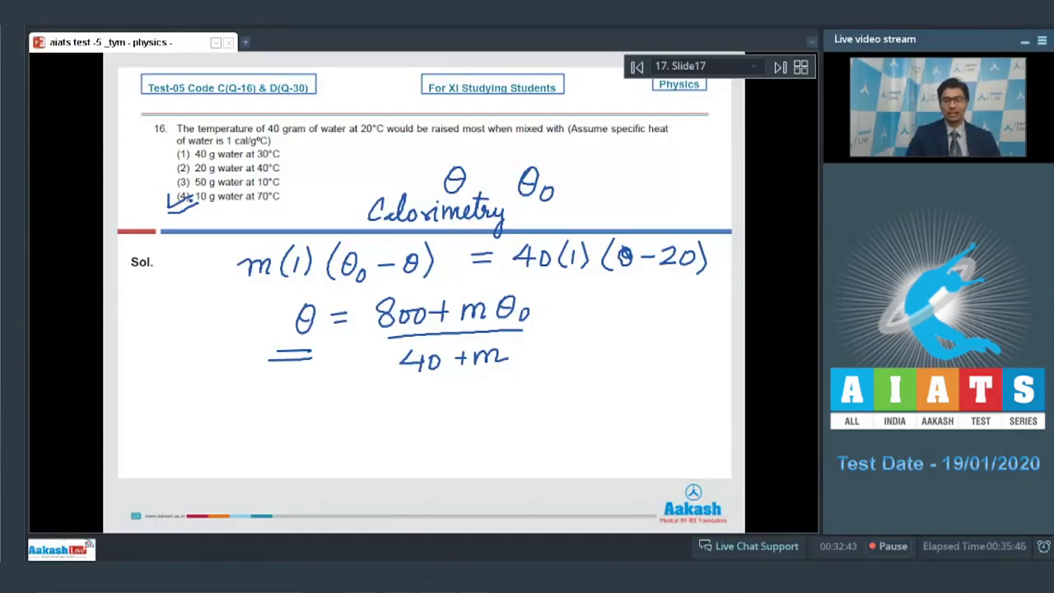
pyautogui.moveTo(778, 67)
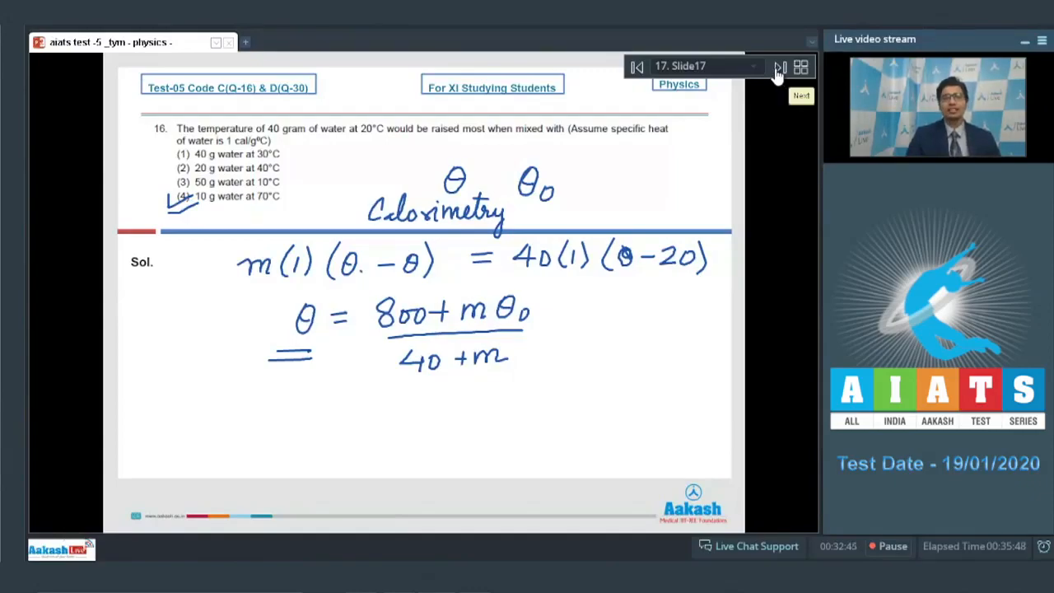
# Move to question 17 on conducting rods and begin the working with length l and area A.
pyautogui.click(779, 68)
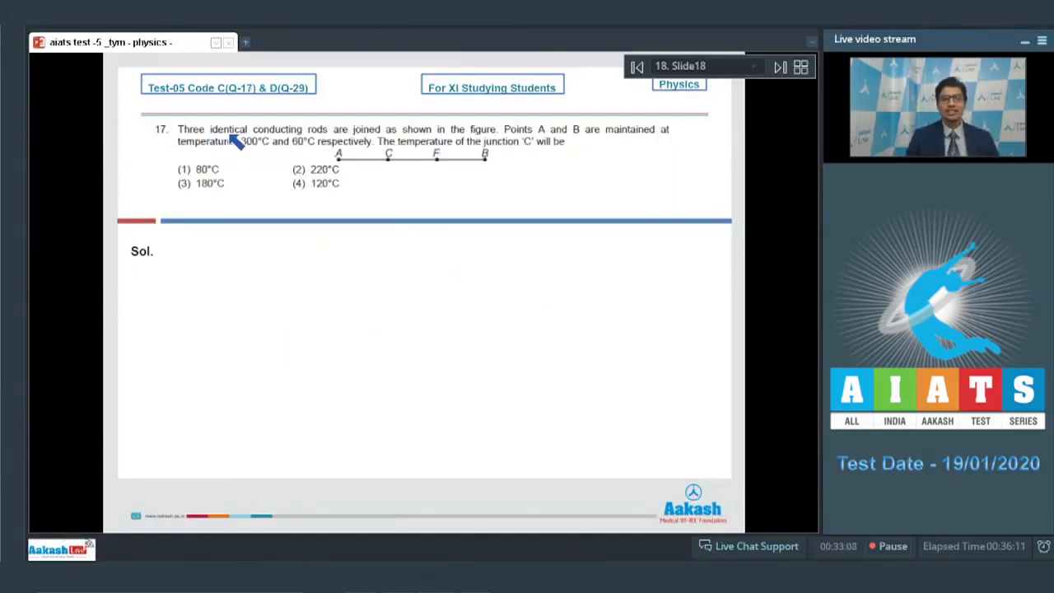
pyautogui.moveTo(424, 141)
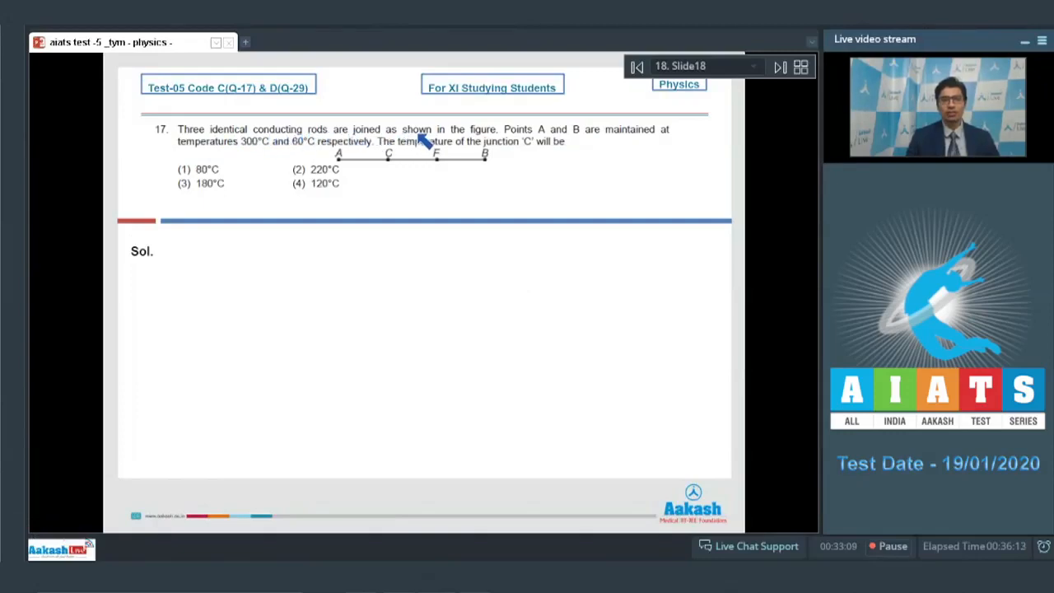
pyautogui.moveTo(592, 140)
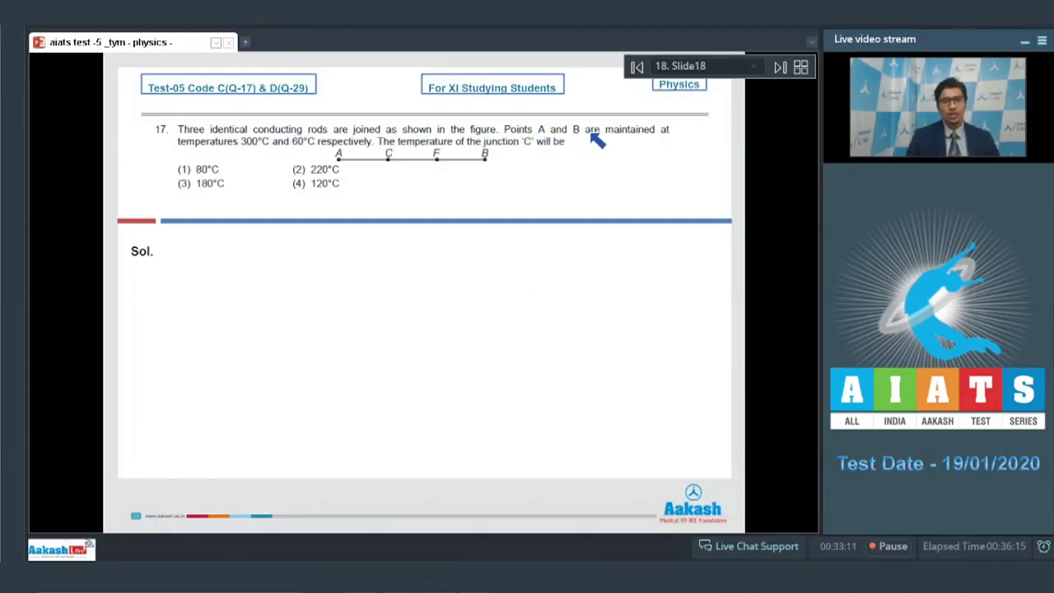
pyautogui.moveTo(263, 148)
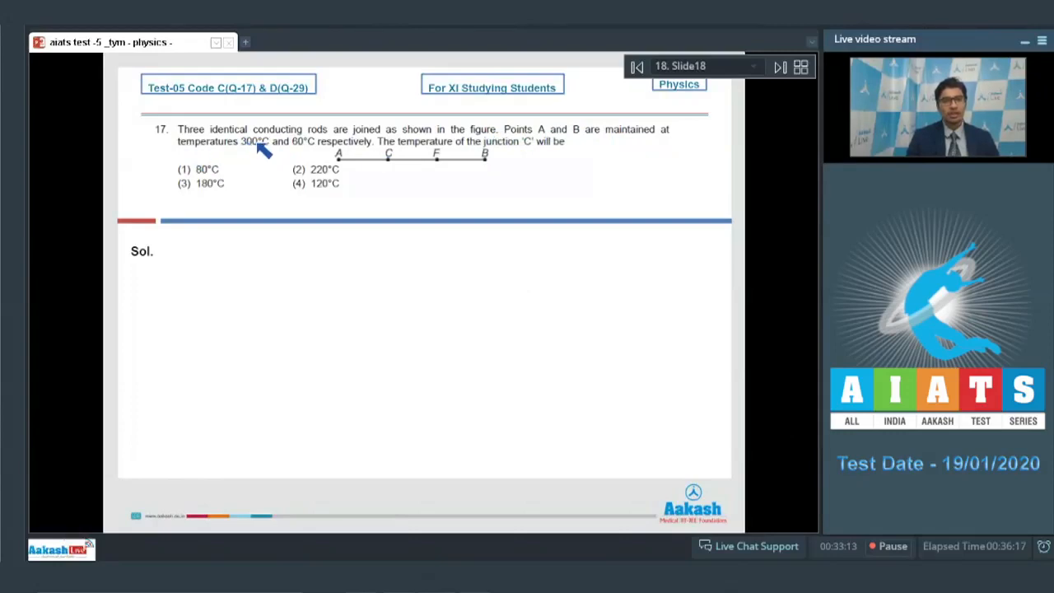
pyautogui.moveTo(371, 156)
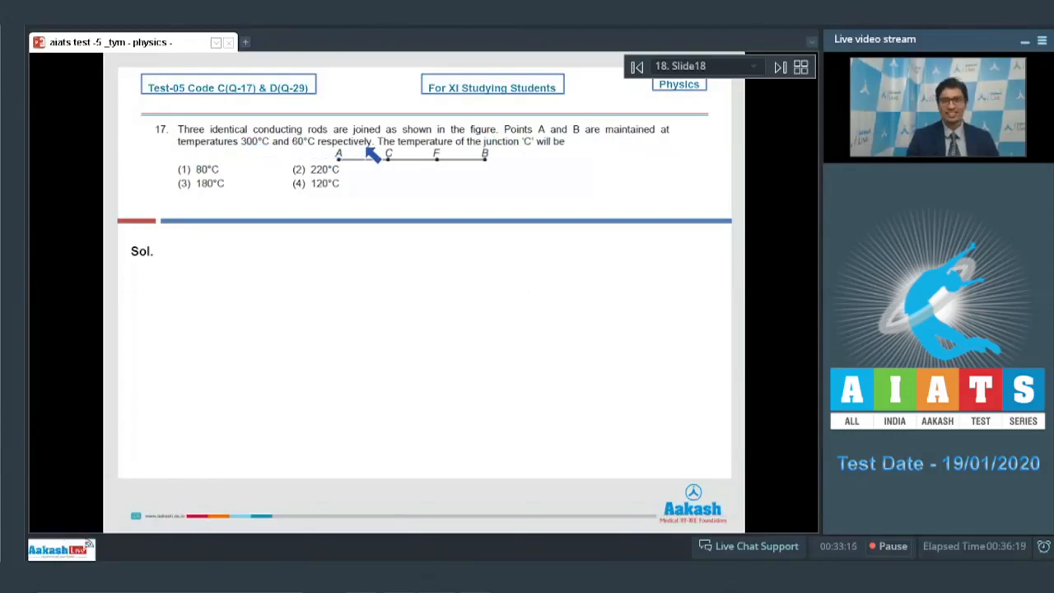
pyautogui.moveTo(568, 155)
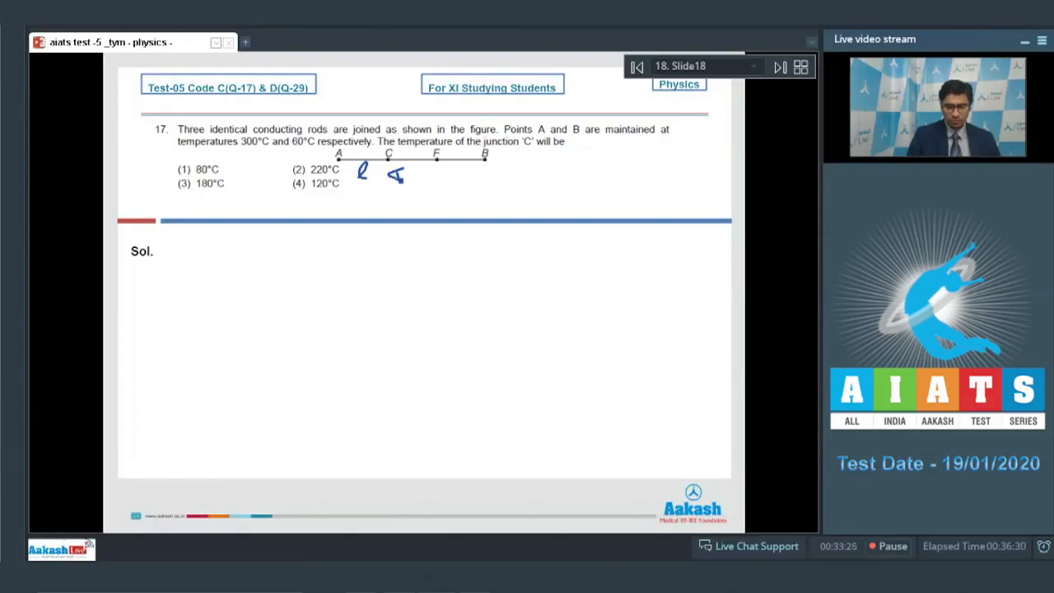
pyautogui.moveTo(387, 175); pyautogui.dragTo(448, 175)
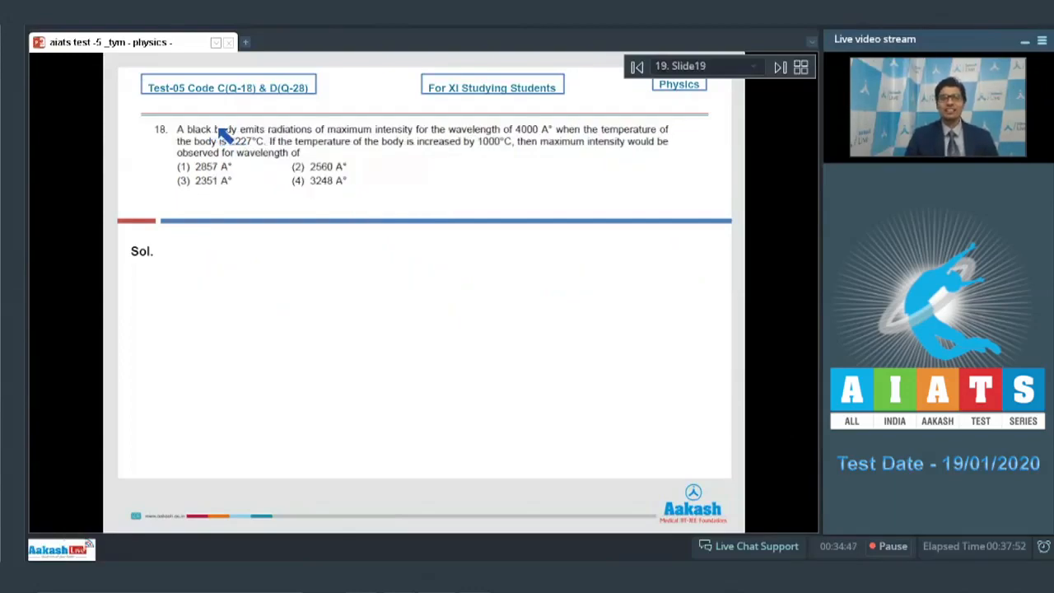
pyautogui.moveTo(362, 140)
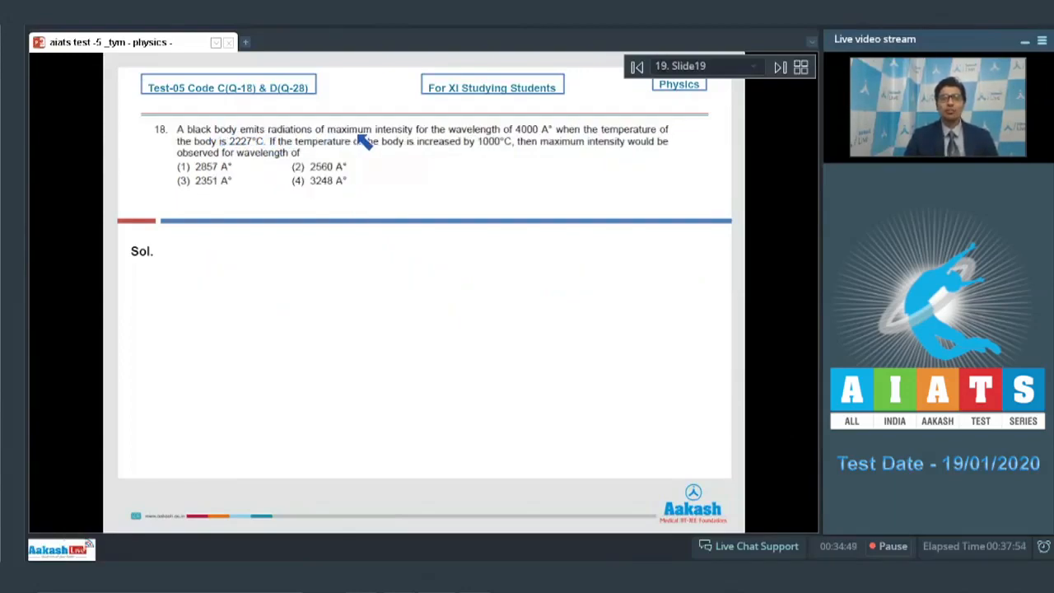
pyautogui.moveTo(543, 141)
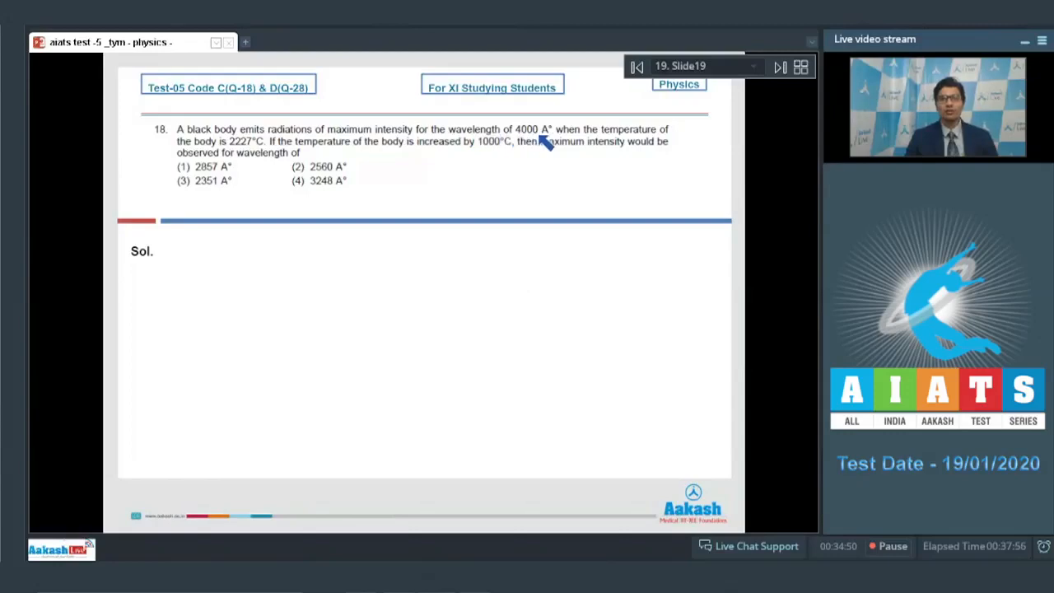
pyautogui.moveTo(490, 140)
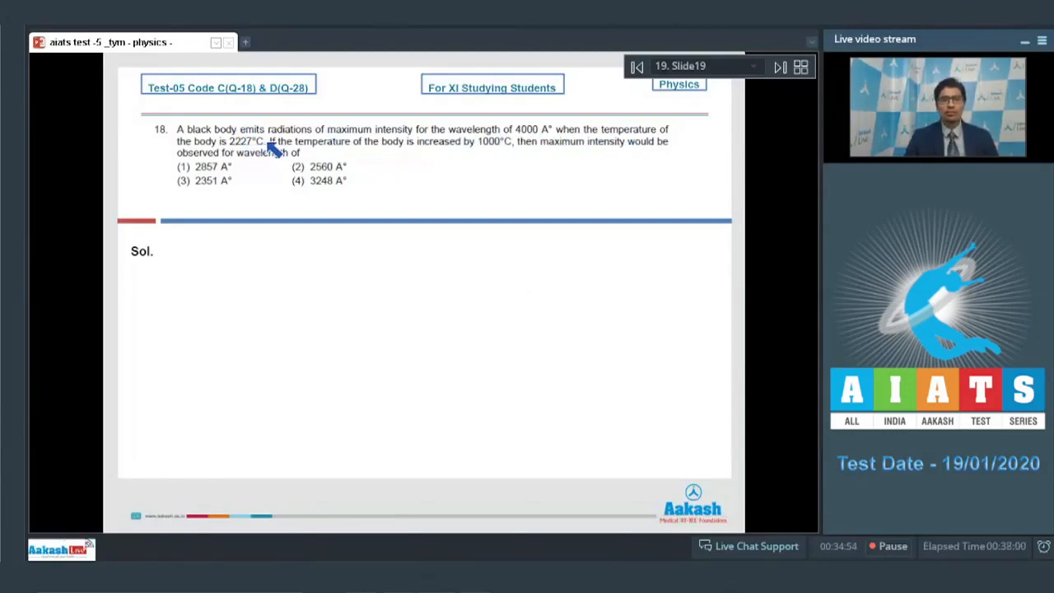
pyautogui.moveTo(440, 156)
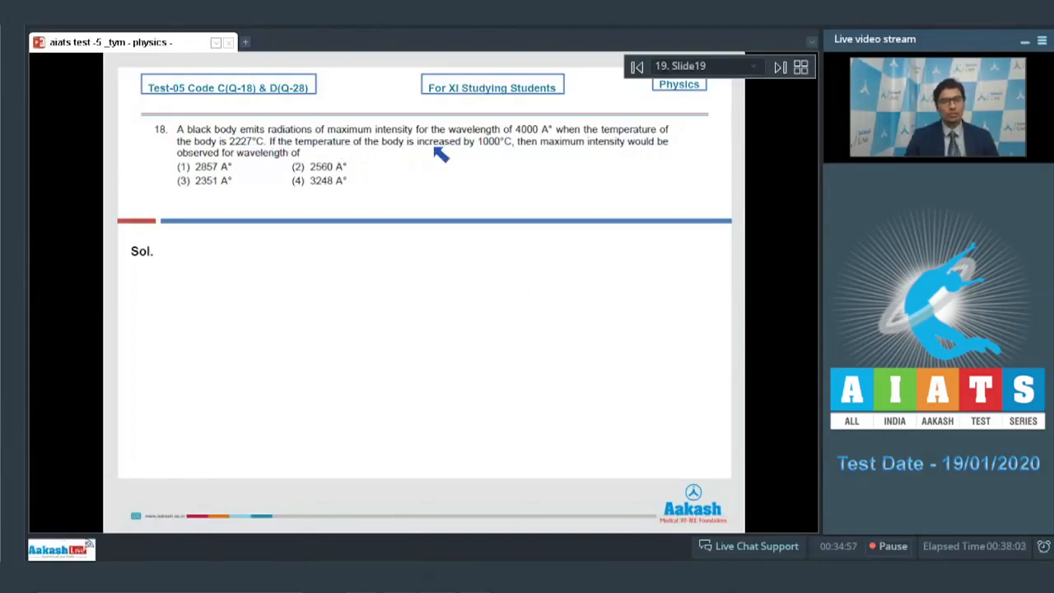
pyautogui.moveTo(581, 157)
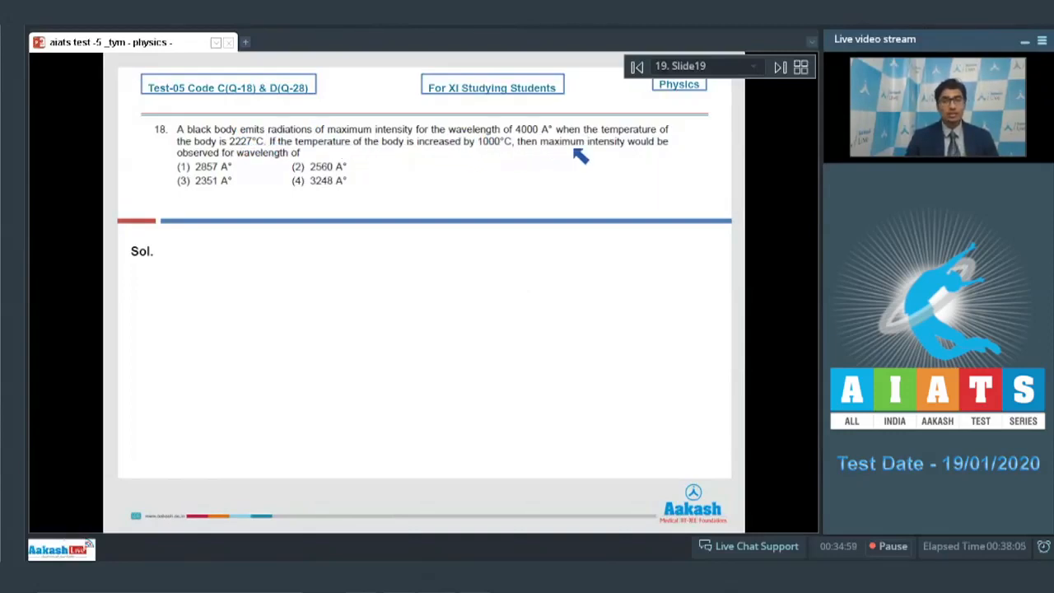
pyautogui.moveTo(251, 164)
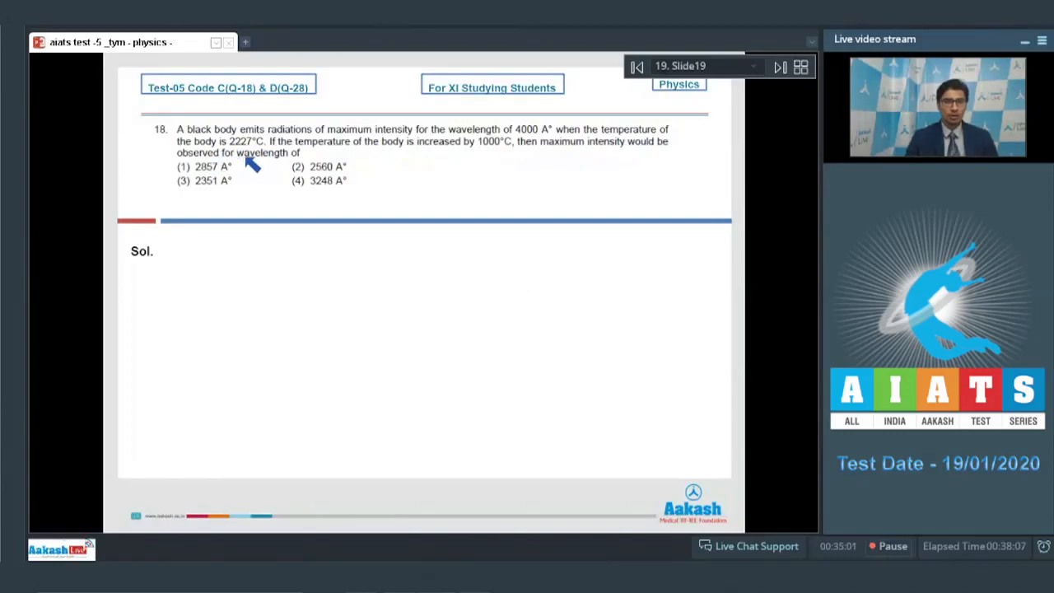
pyautogui.moveTo(477, 125)
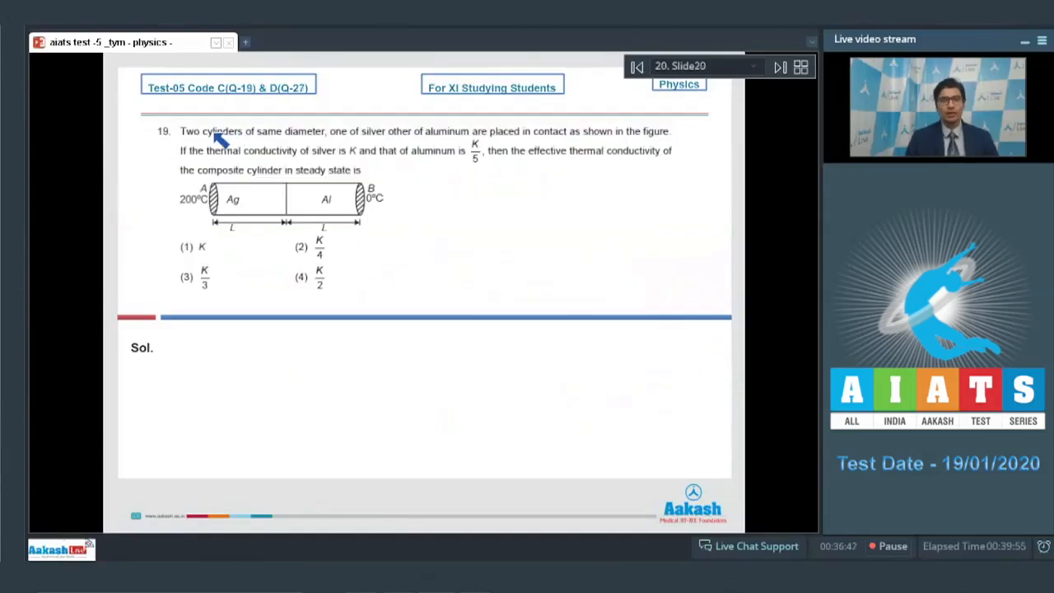
pyautogui.moveTo(383, 153)
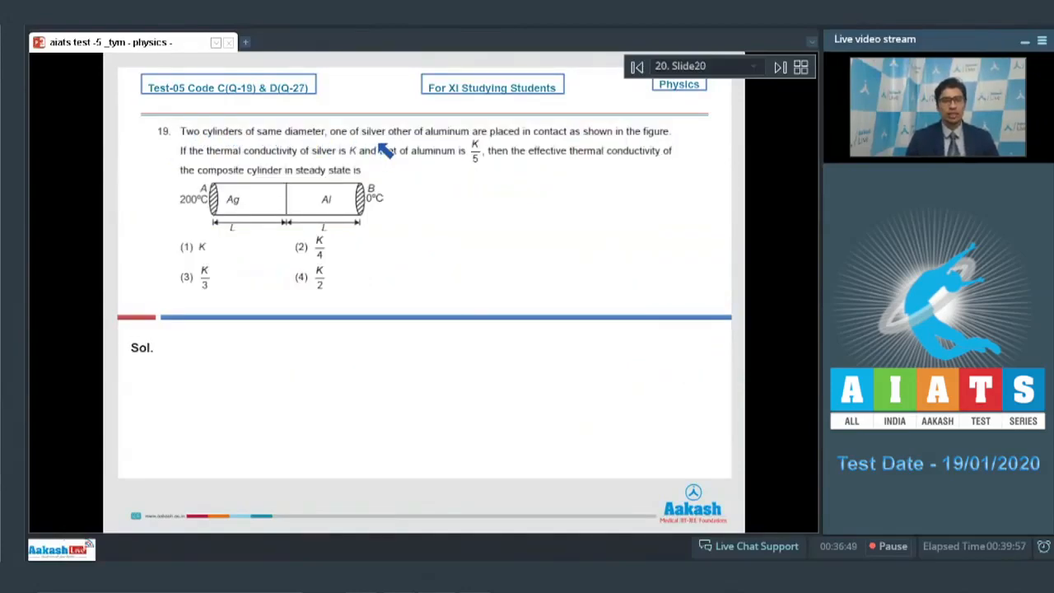
pyautogui.moveTo(472, 146)
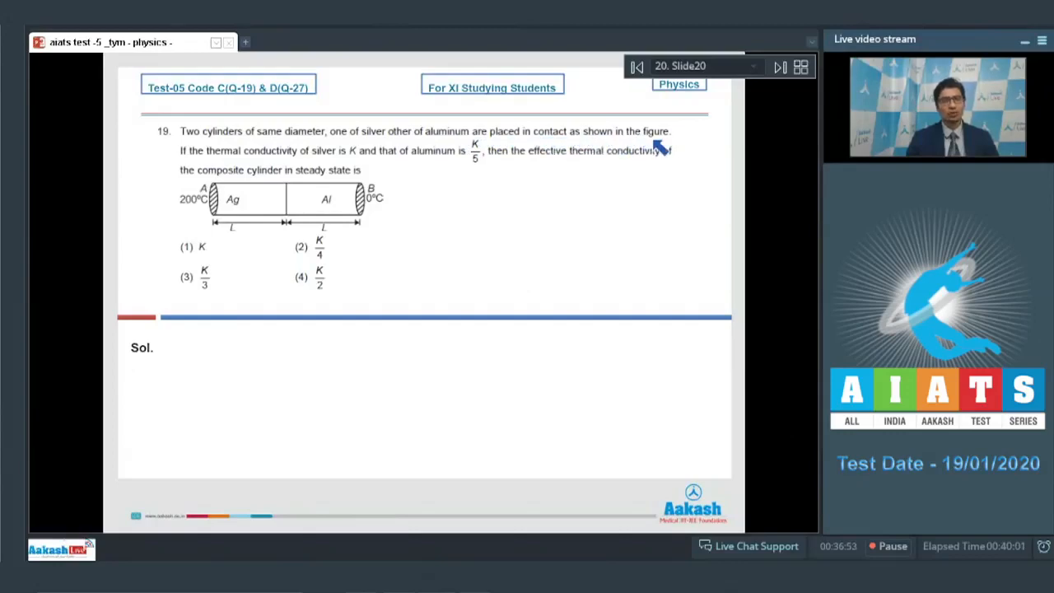
pyautogui.moveTo(309, 160)
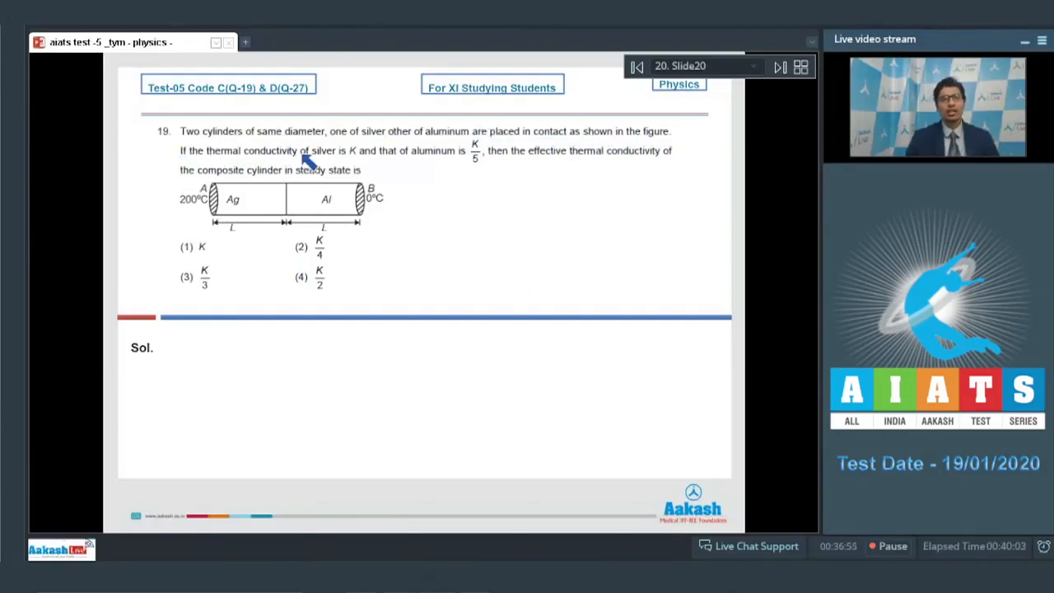
pyautogui.moveTo(471, 165)
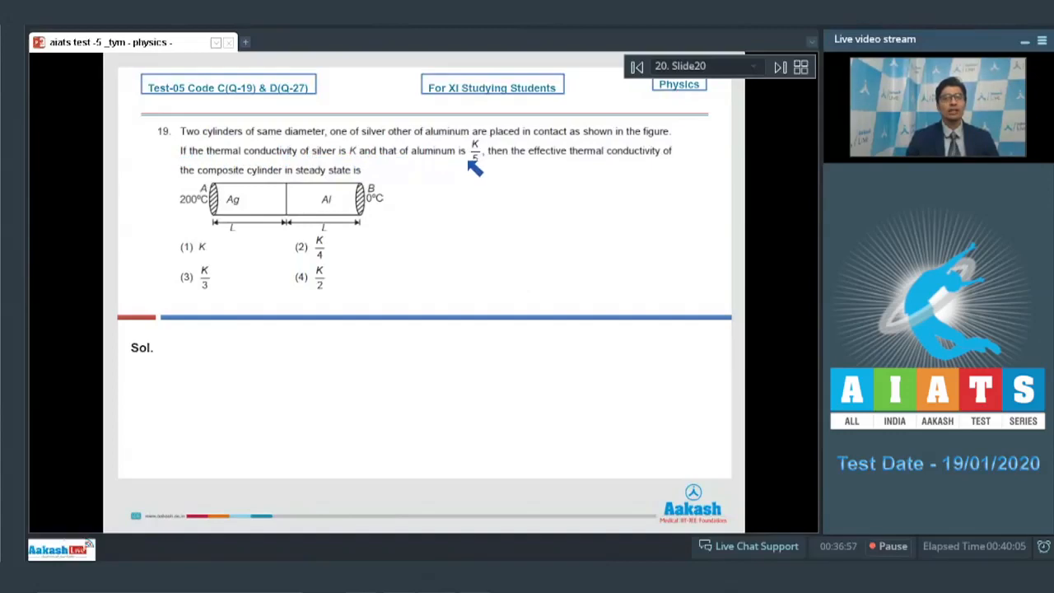
pyautogui.moveTo(576, 164)
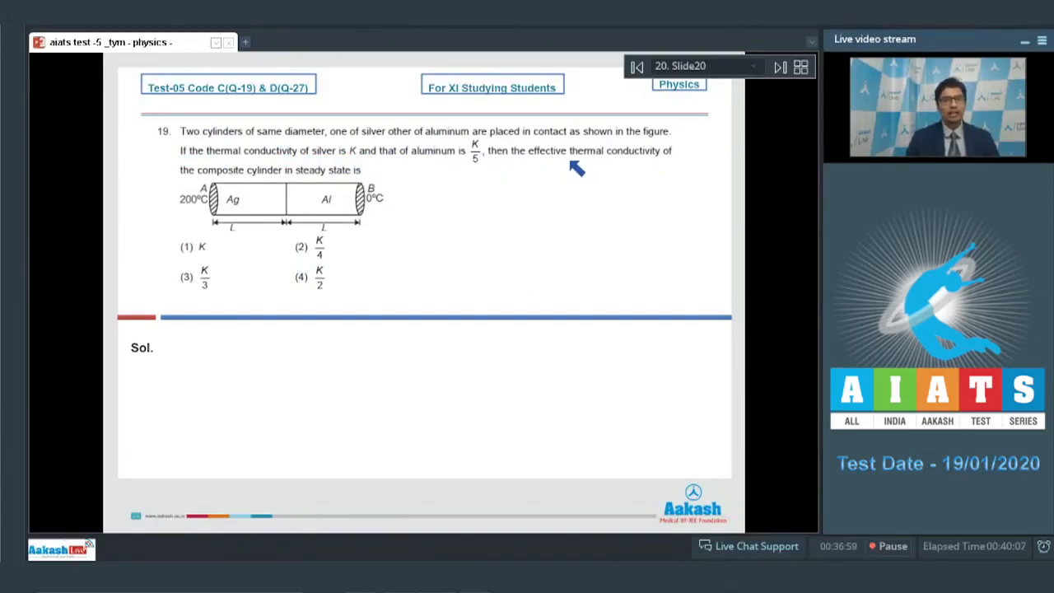
pyautogui.moveTo(338, 177)
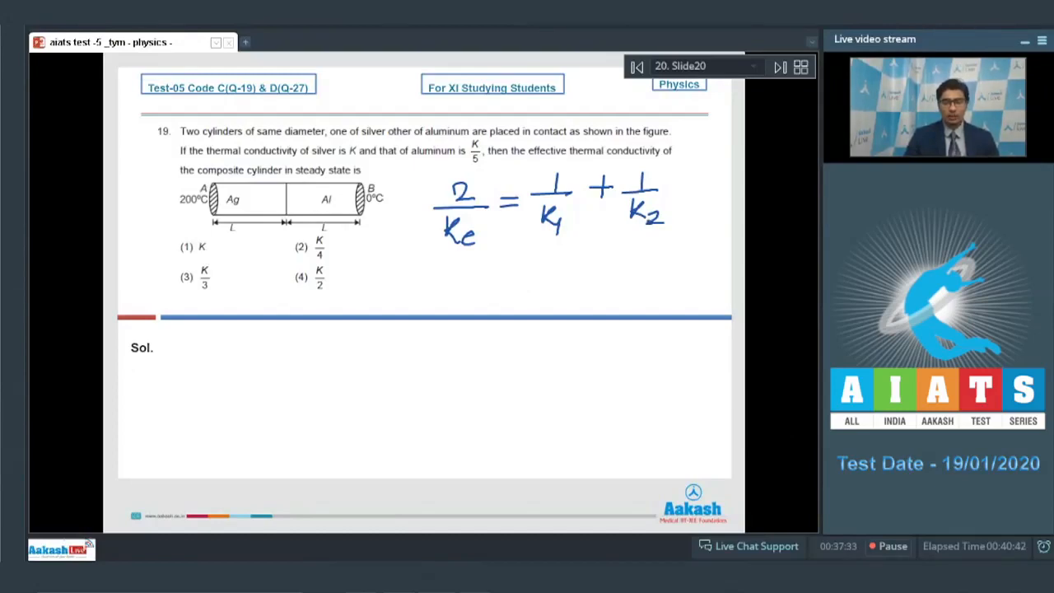
pyautogui.moveTo(508, 265)
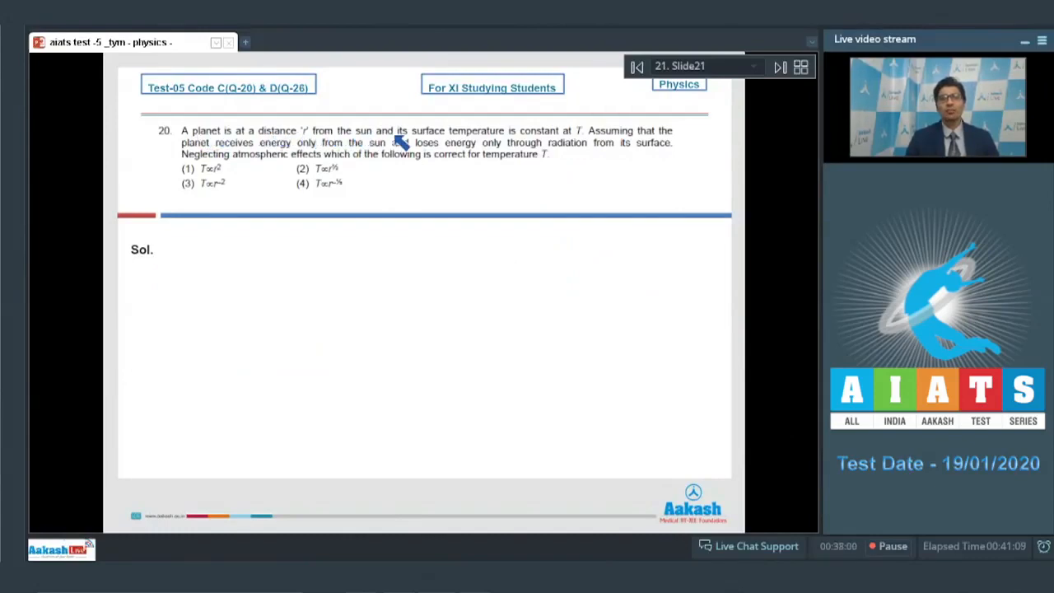
pyautogui.moveTo(585, 144)
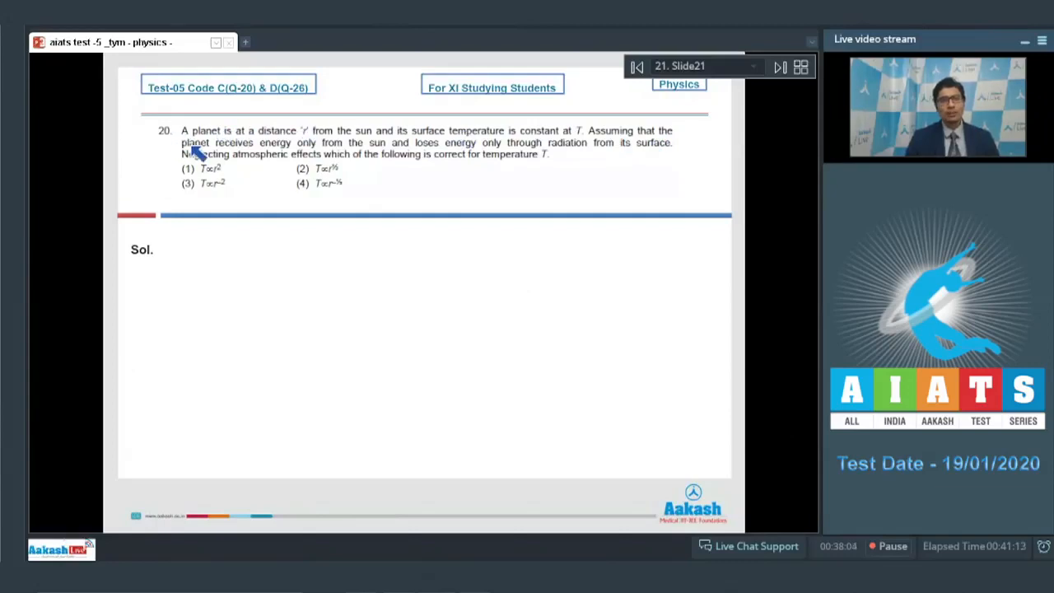
pyautogui.moveTo(411, 156)
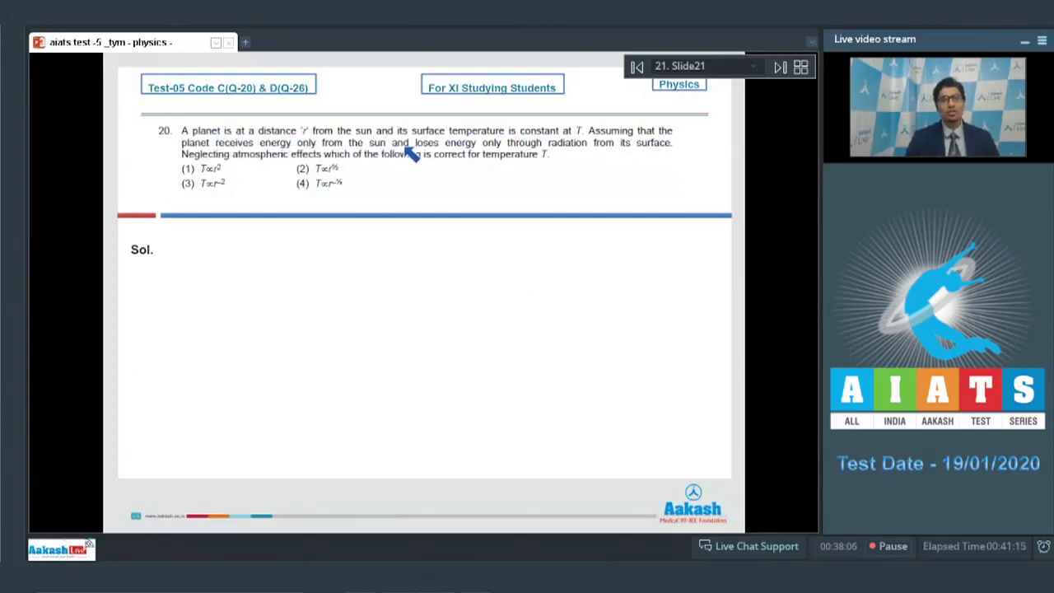
pyautogui.moveTo(584, 152)
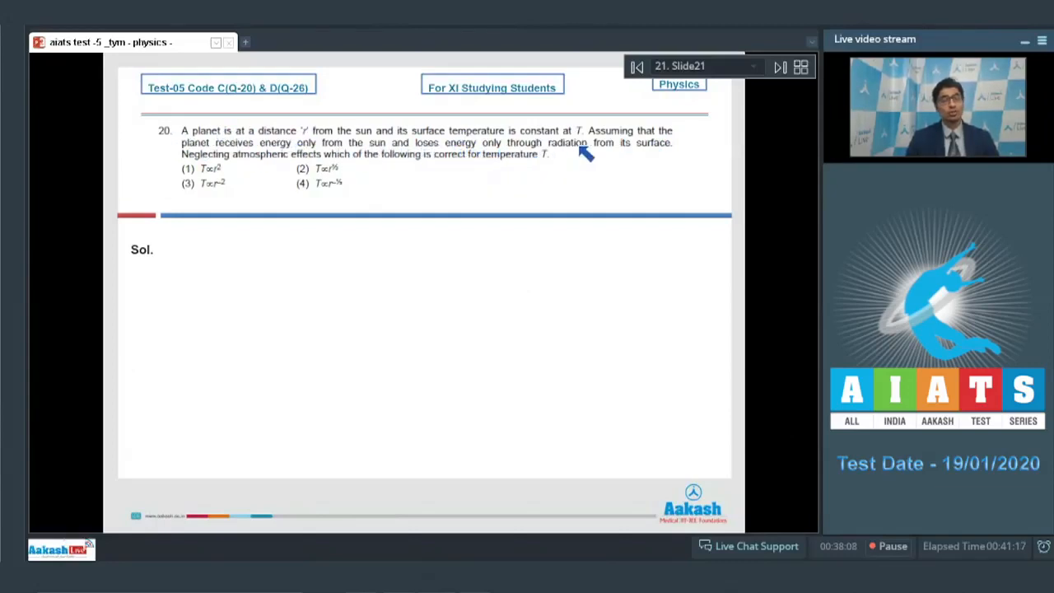
pyautogui.moveTo(266, 147)
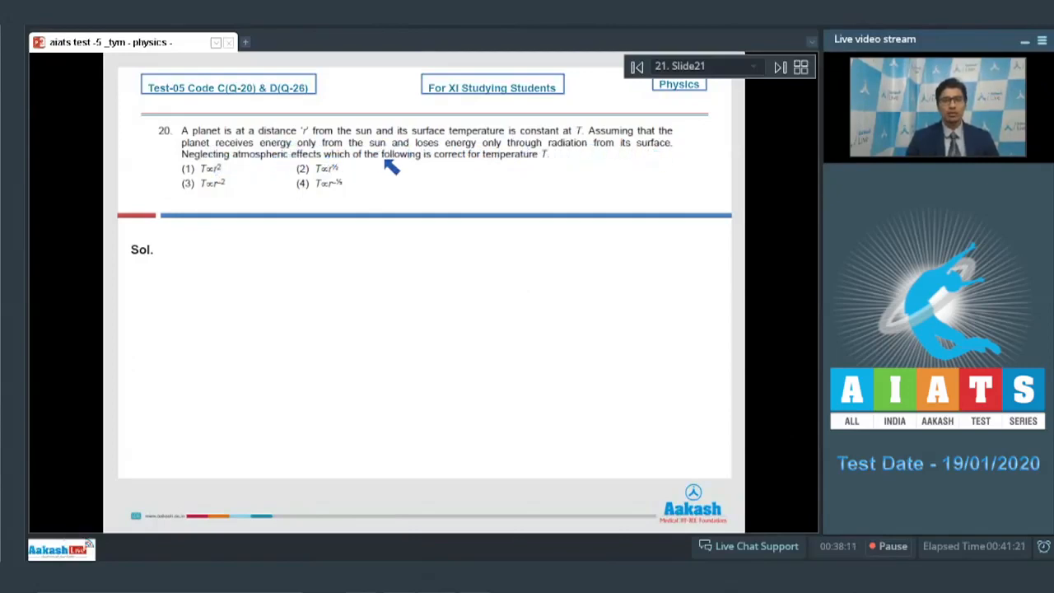
pyautogui.moveTo(383, 181)
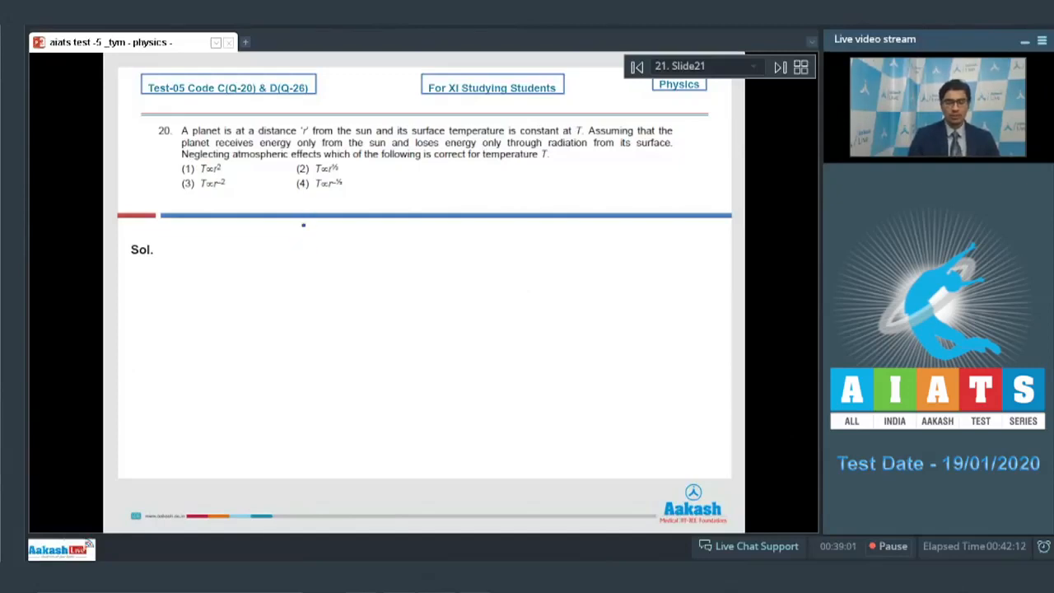
# Write P beside Sol. to begin question 20's planet temperature working.
pyautogui.moveTo(271, 247); pyautogui.dragTo(334, 251)
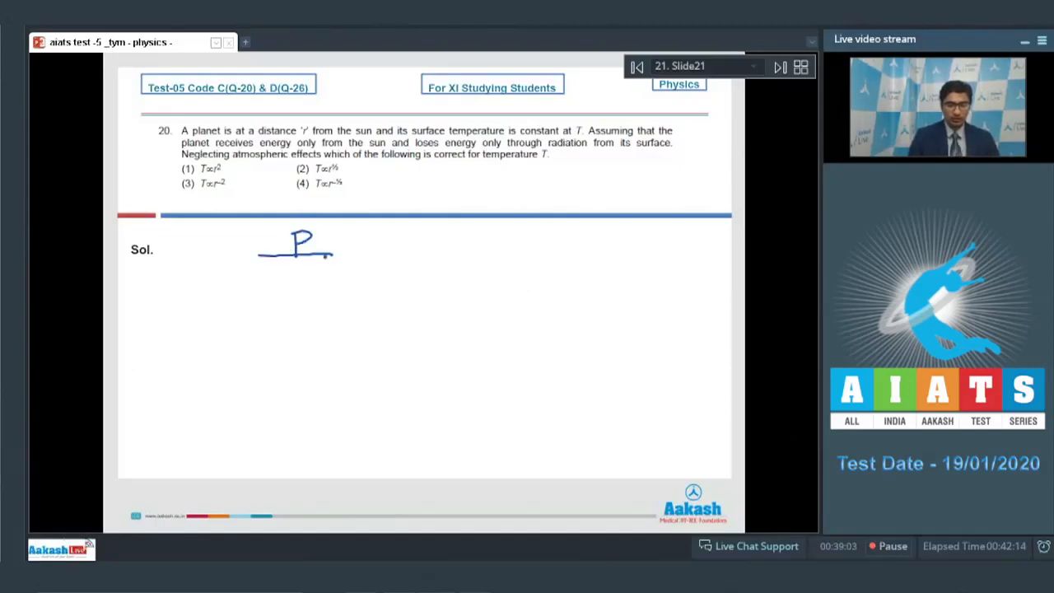